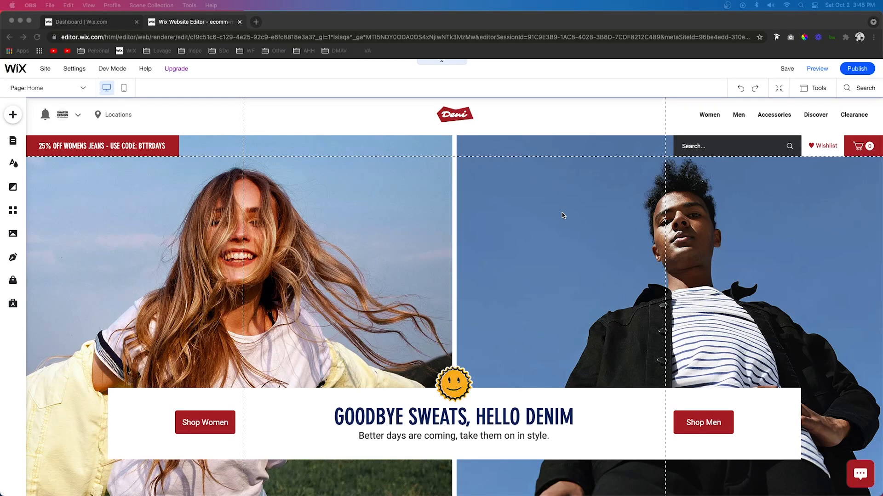
{"action": "mouse_move", "coordinate": [216, 135]}
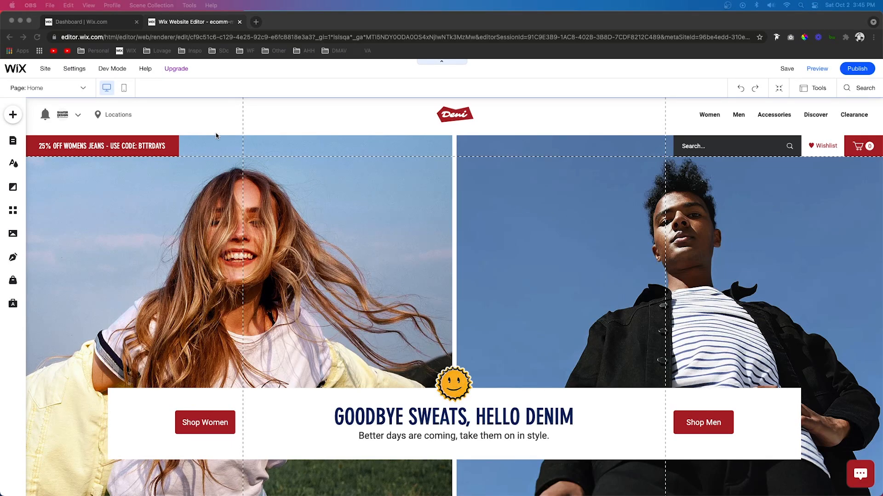
Switch to the Dashboard tab and open Settings to show the eCommerce & Finance options.
{"action": "left_click", "coordinate": [83, 22]}
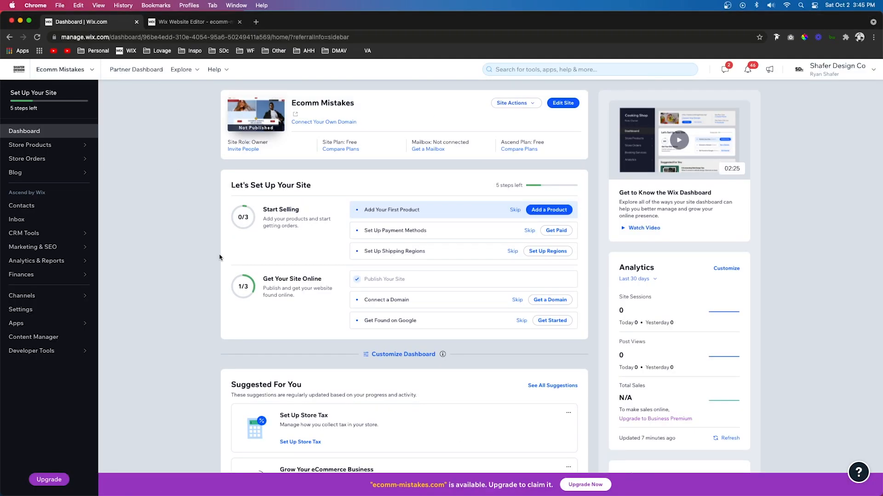
{"action": "mouse_move", "coordinate": [23, 310]}
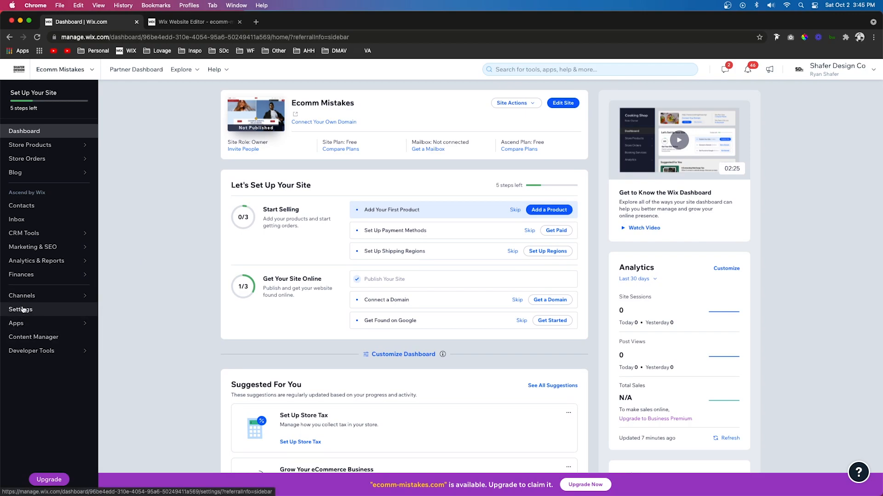
{"action": "left_click", "coordinate": [20, 310]}
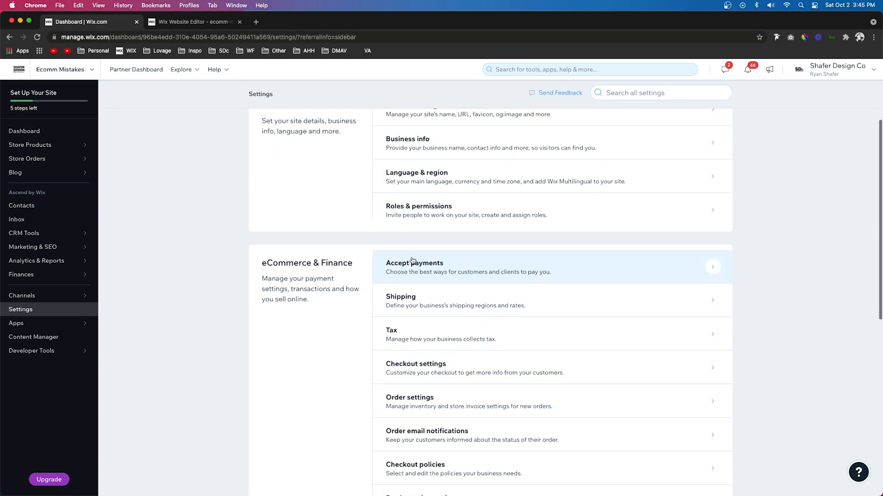
Review the unconnected card, PayPal and manual payment providers under Accept Payments.
{"action": "left_click", "coordinate": [414, 266]}
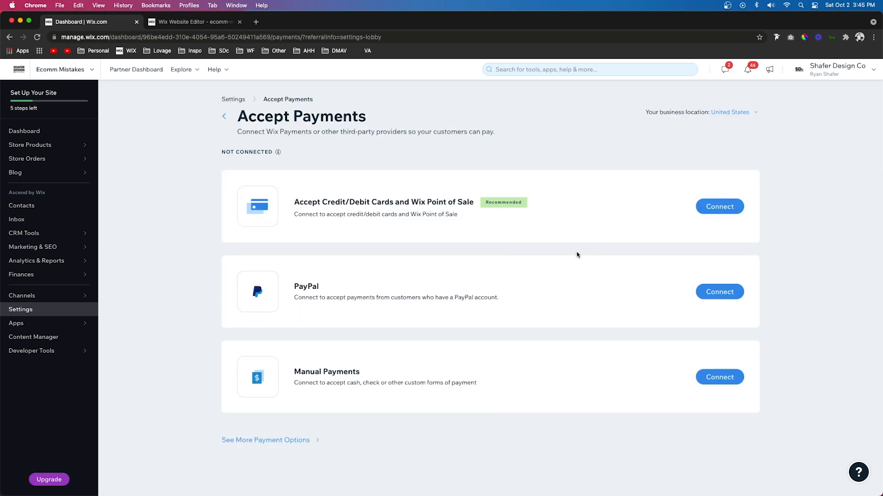
{"action": "mouse_move", "coordinate": [510, 200]}
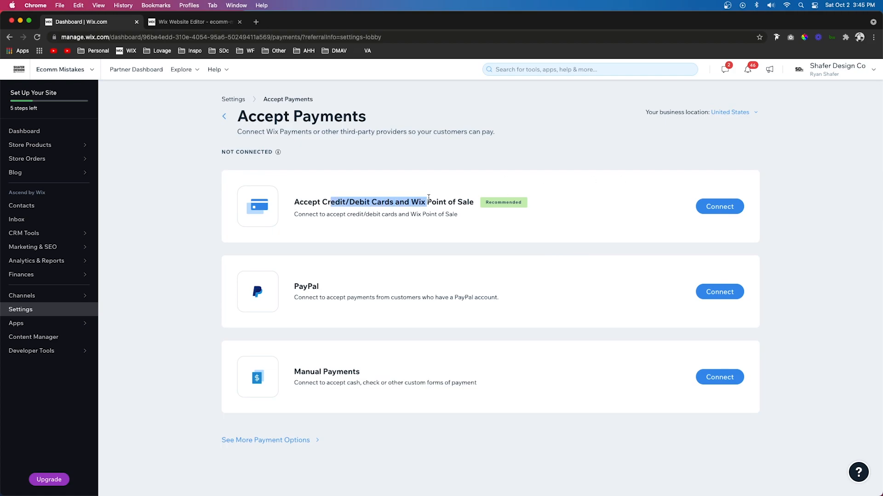
{"action": "double_click", "coordinate": [307, 286]}
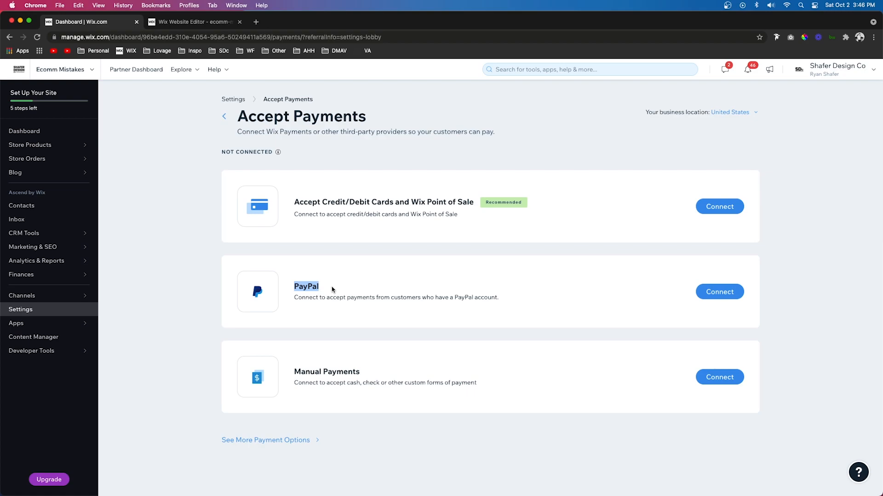
{"action": "mouse_move", "coordinate": [367, 288]}
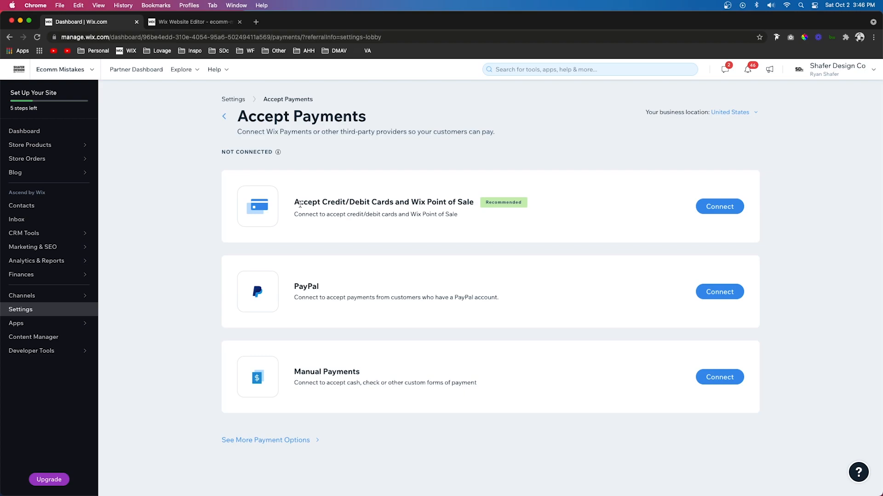
{"action": "triple_click", "coordinate": [384, 203]}
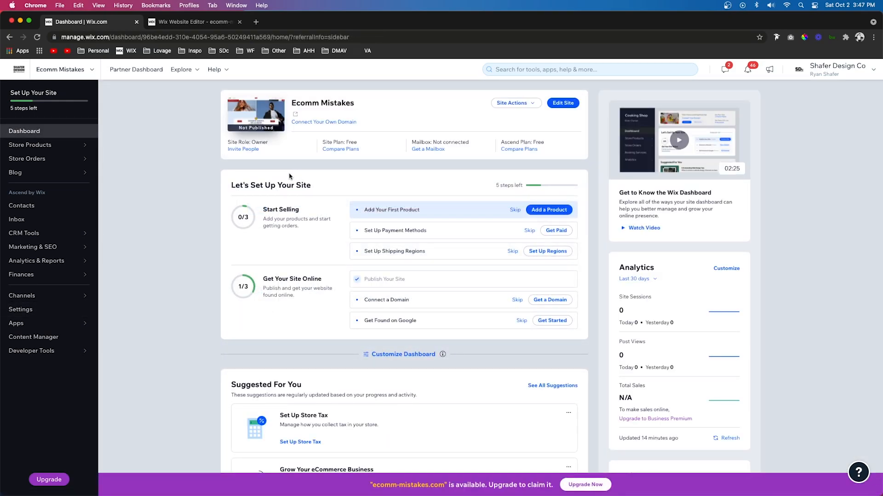
{"action": "mouse_move", "coordinate": [264, 175]}
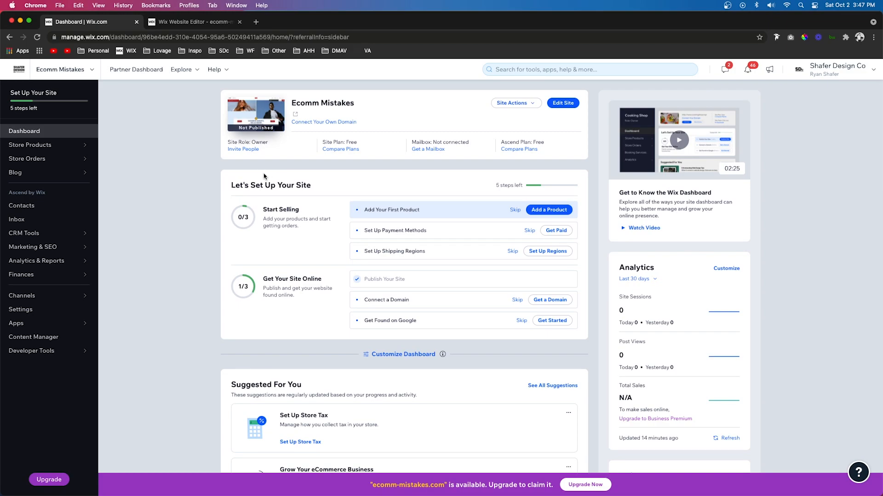
Open the $45 Deni Vest product and scroll down to Product info and Promote.
{"action": "left_click", "coordinate": [30, 144]}
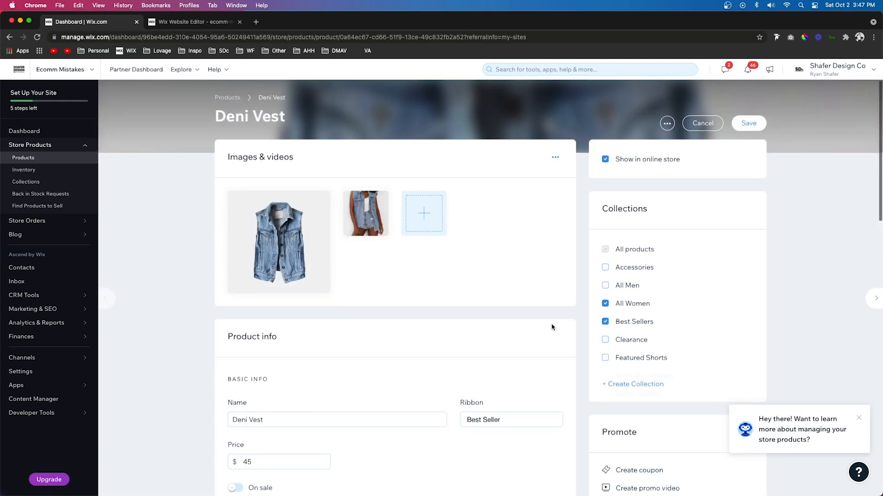
{"action": "scroll", "scroll_direction": "down", "scroll_amount": 3}
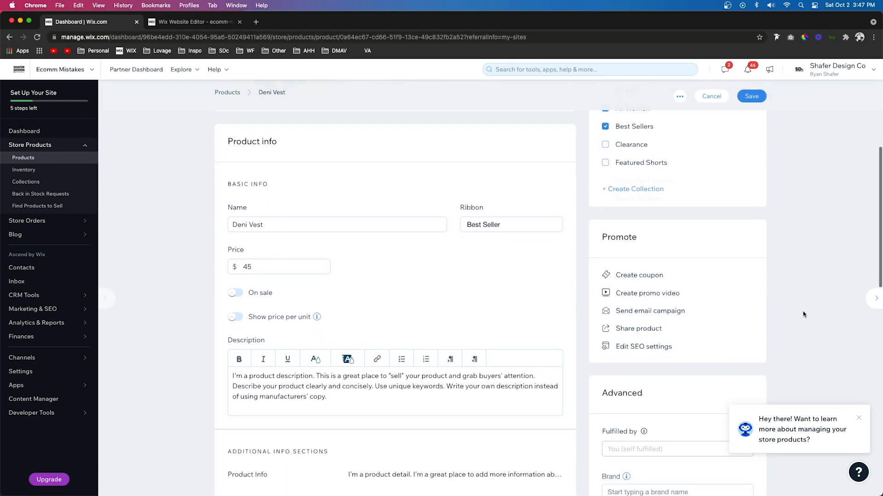
{"action": "scroll", "scroll_direction": "down", "scroll_amount": 3}
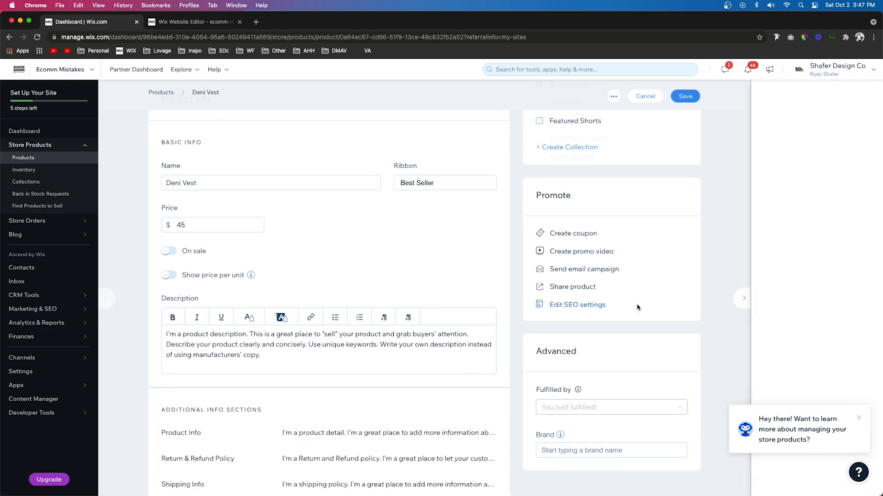
Open Deni Vest's SEO settings, dismiss the URL notice, and view its Social share preview.
{"action": "left_click", "coordinate": [577, 305]}
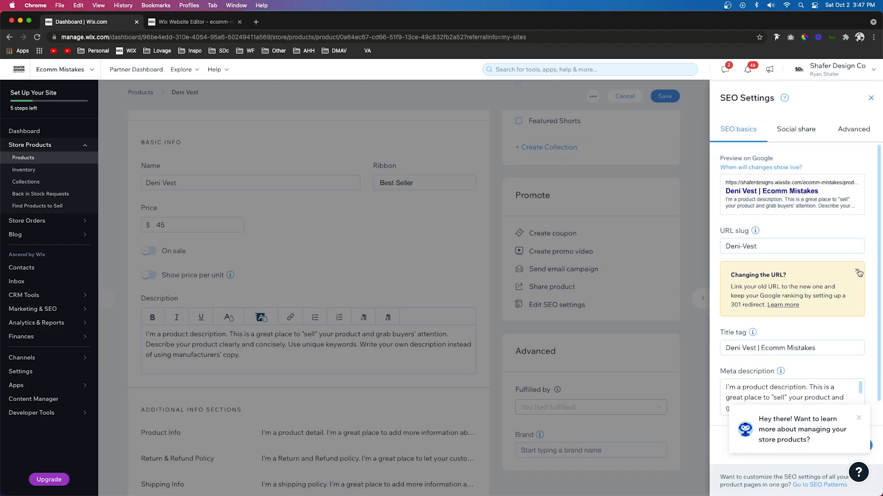
{"action": "left_click", "coordinate": [858, 272]}
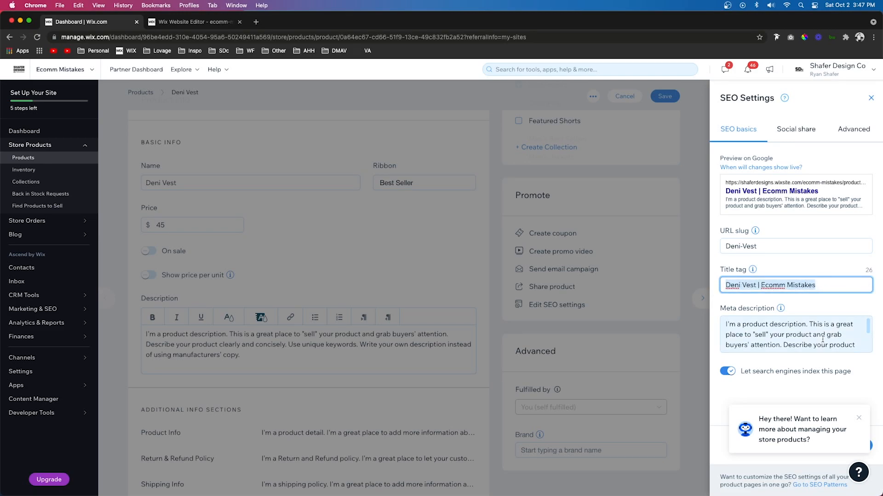
{"action": "left_click", "coordinate": [796, 335]}
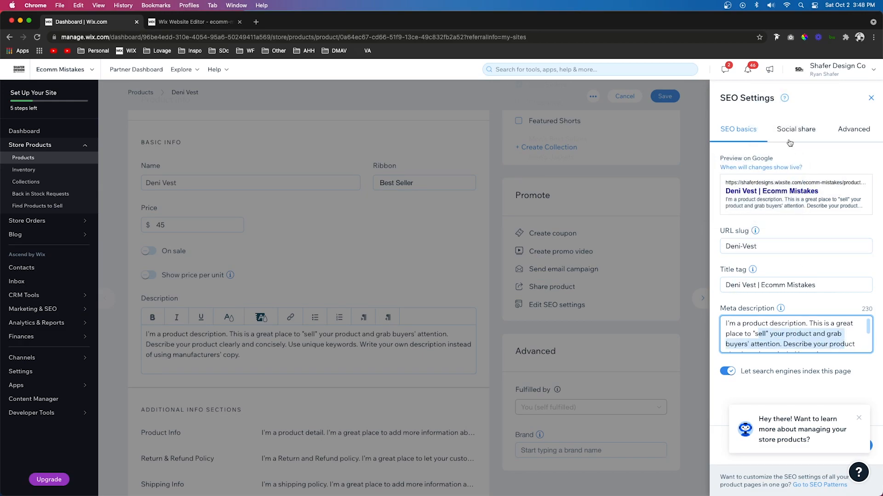
{"action": "left_click", "coordinate": [795, 129]}
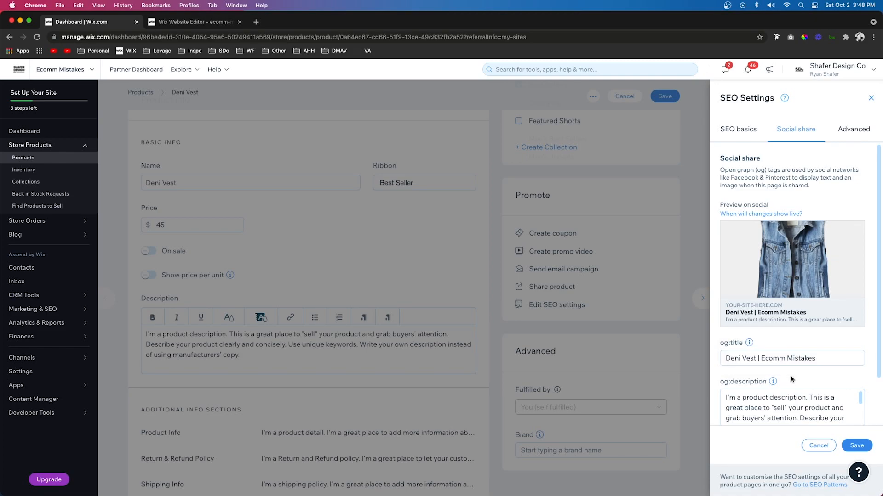
{"action": "mouse_move", "coordinate": [766, 346]}
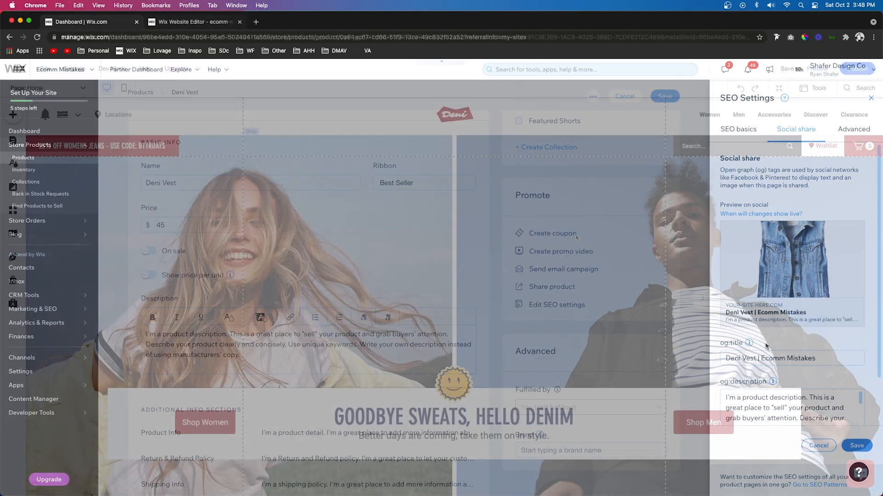
Return to the Editor and open Site Pages listing Home, Women and Men.
{"action": "left_click", "coordinate": [191, 21]}
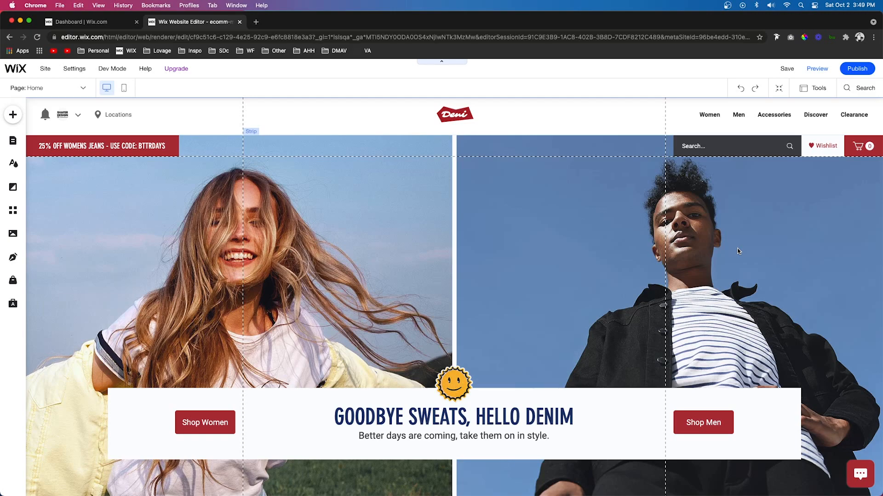
{"action": "left_click", "coordinate": [12, 140]}
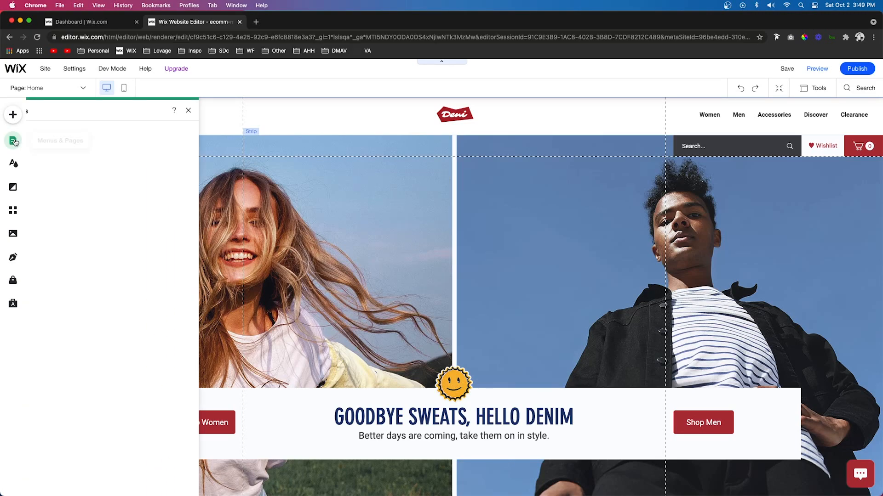
{"action": "left_click", "coordinate": [13, 140]}
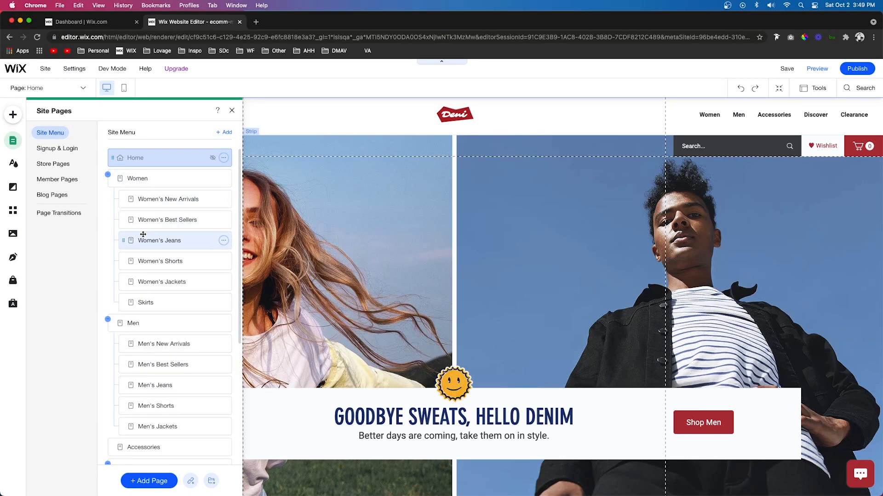
{"action": "scroll", "scroll_direction": "down", "scroll_amount": 3}
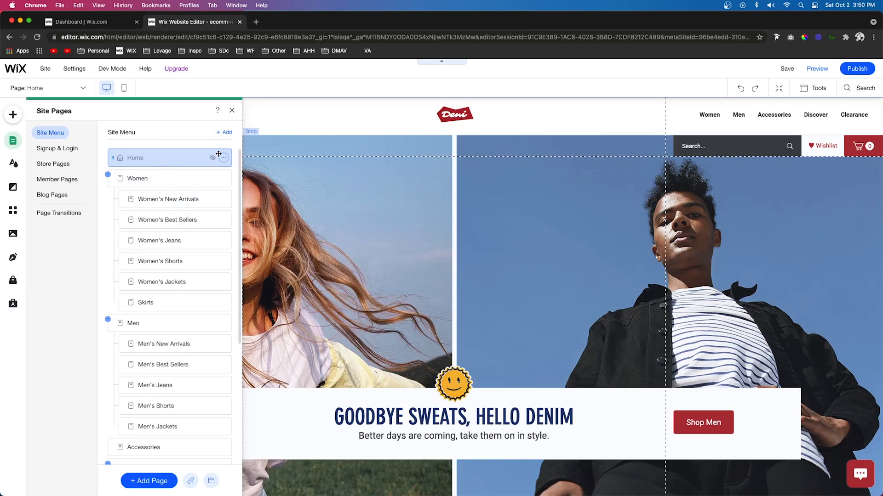
{"action": "mouse_move", "coordinate": [224, 133]}
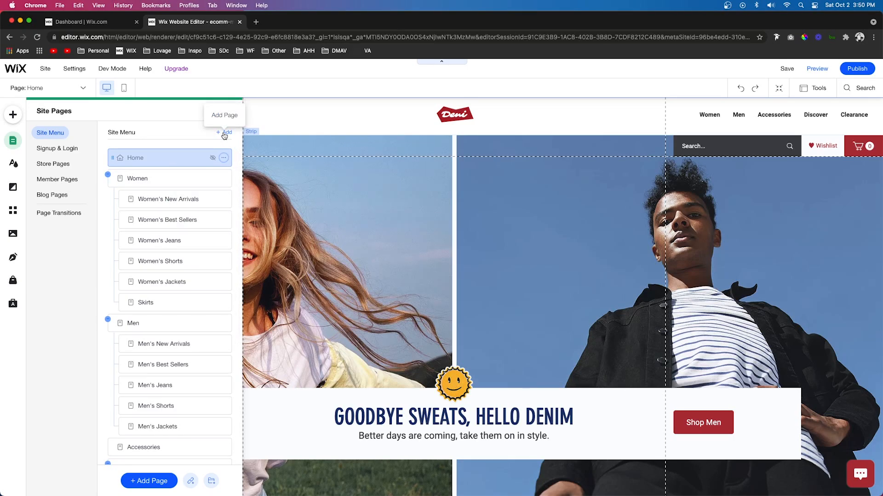
Add a Blank Page from the Add Page dialog, placed below Home.
{"action": "left_click", "coordinate": [224, 134]}
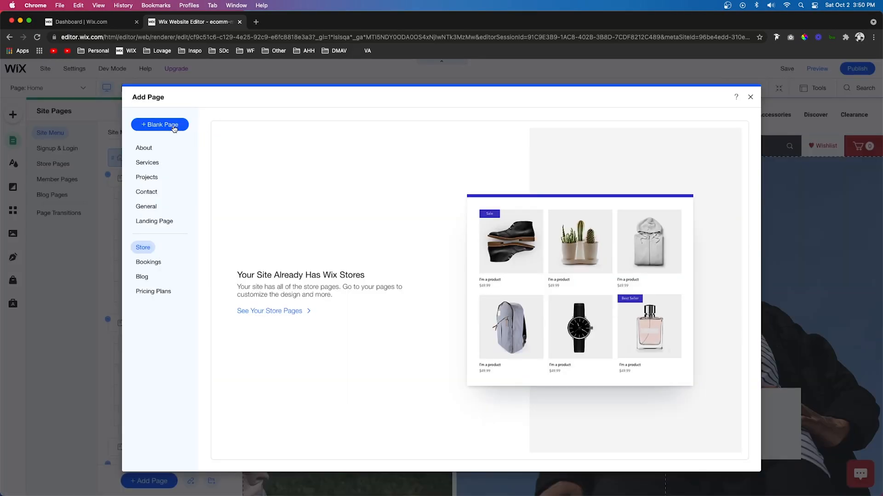
{"action": "left_click", "coordinate": [750, 97]}
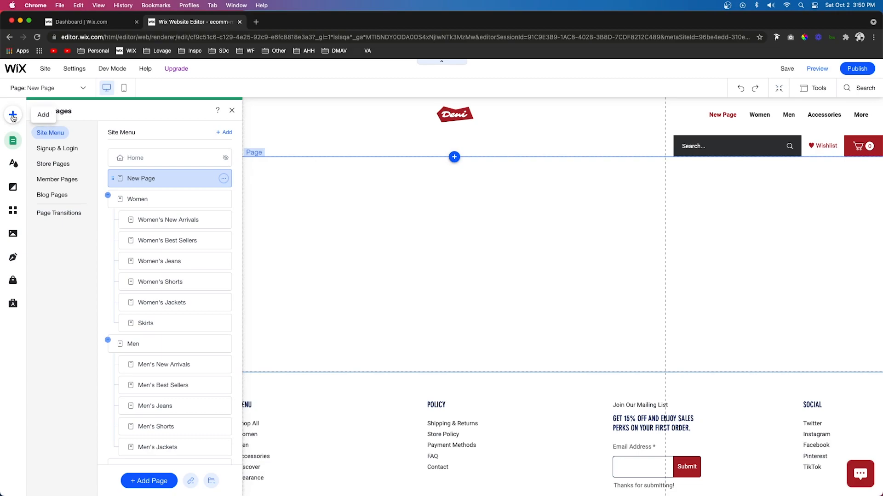
Add a Store Grid Product Gallery to the New Page and open its Settings.
{"action": "left_click", "coordinate": [13, 115]}
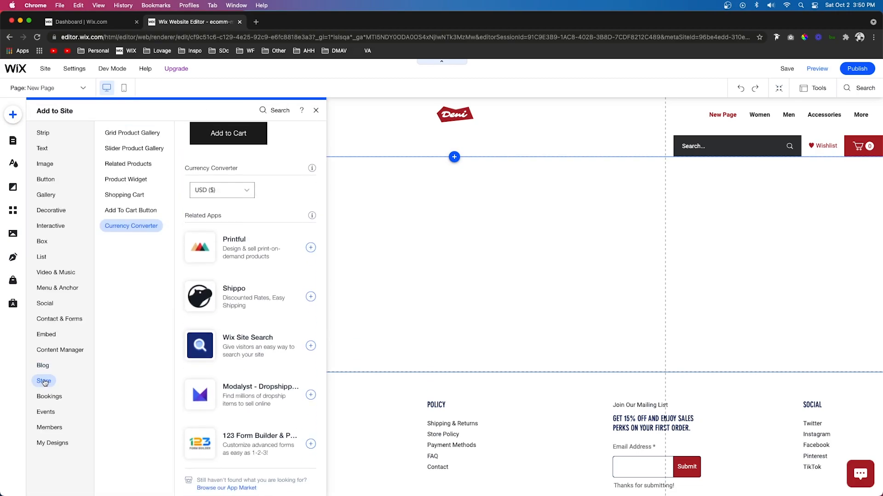
{"action": "left_click", "coordinate": [132, 133]}
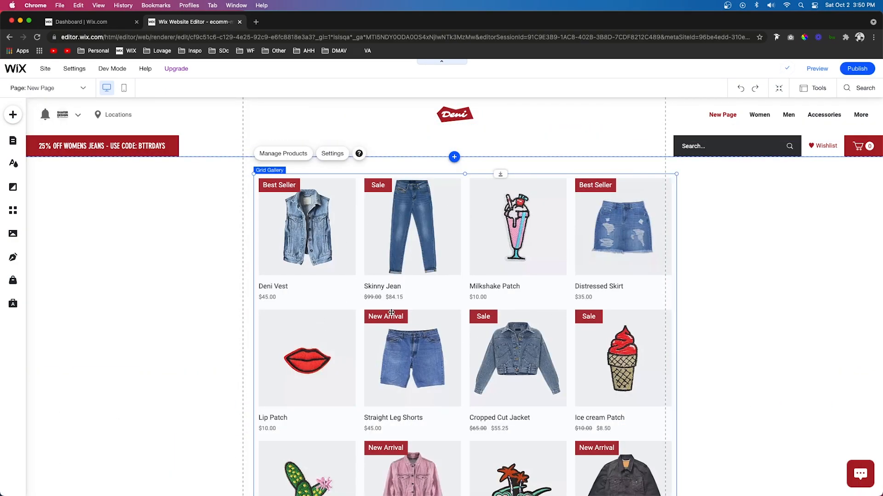
{"action": "left_click", "coordinate": [331, 153]}
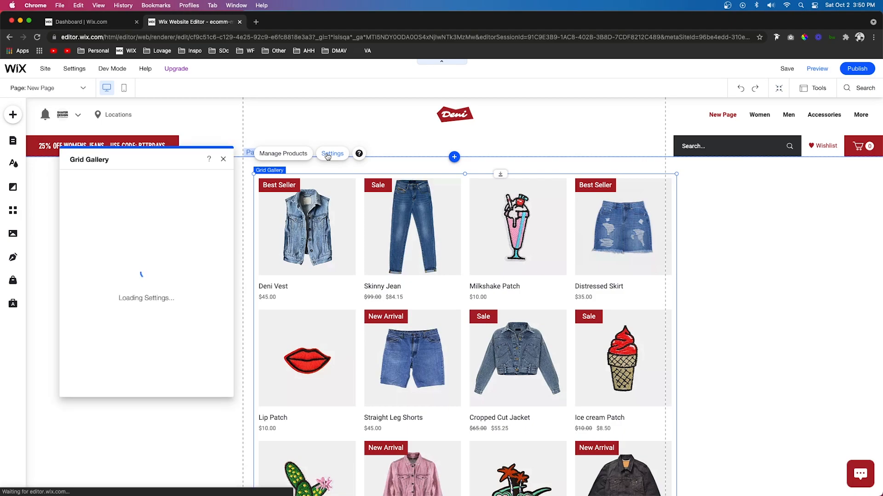
Stretch the product gallery to full width and set its margins from 15 to 22px.
{"action": "left_click", "coordinate": [332, 153]}
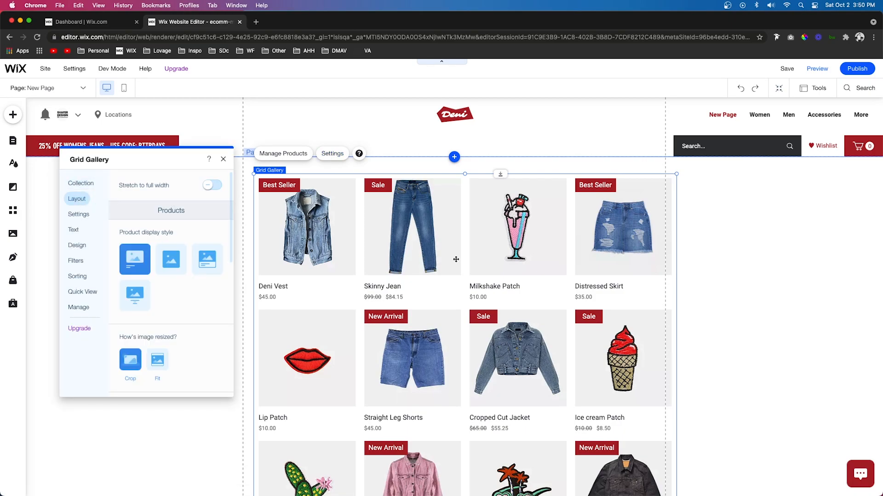
{"action": "left_click", "coordinate": [213, 185]}
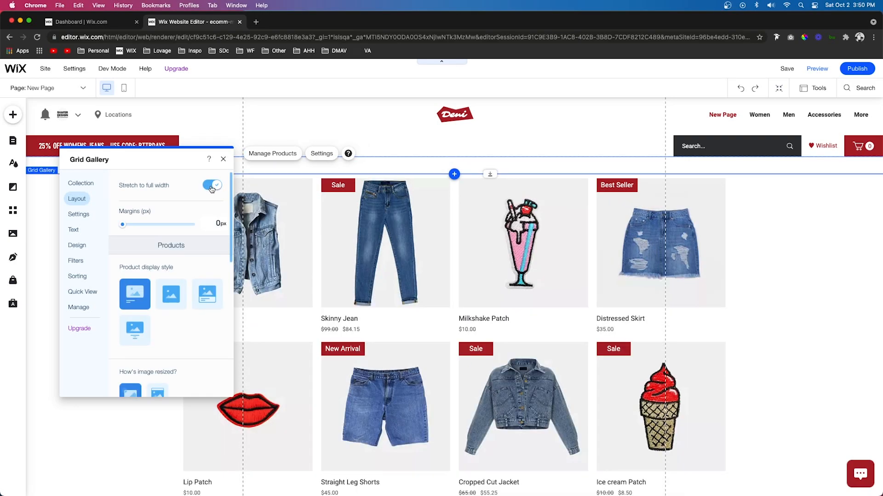
{"action": "left_click", "coordinate": [212, 184]}
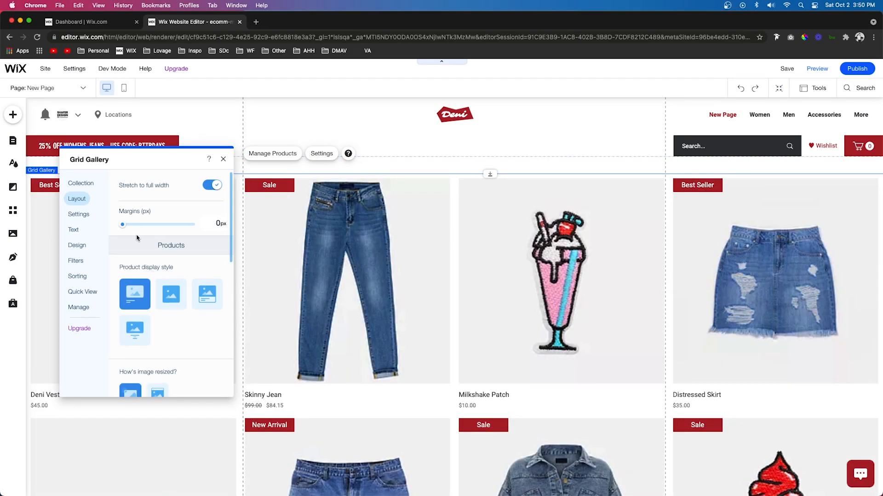
{"action": "left_click_drag", "start_coordinate": [123, 224], "coordinate": [139, 224]}
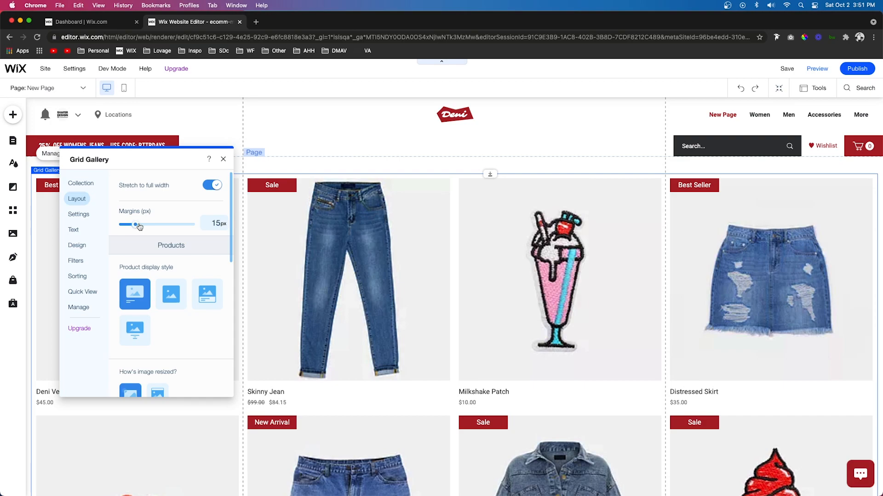
{"action": "left_click_drag", "start_coordinate": [135, 225], "coordinate": [146, 225]}
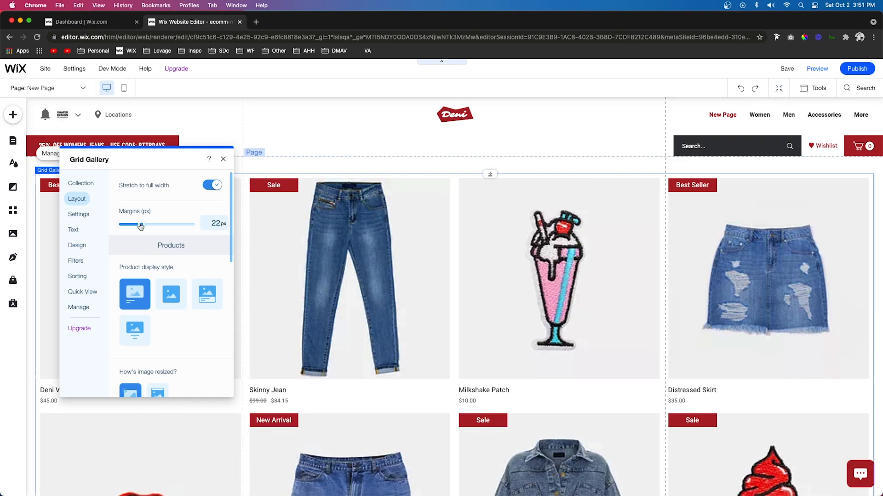
{"action": "left_click", "coordinate": [75, 261]}
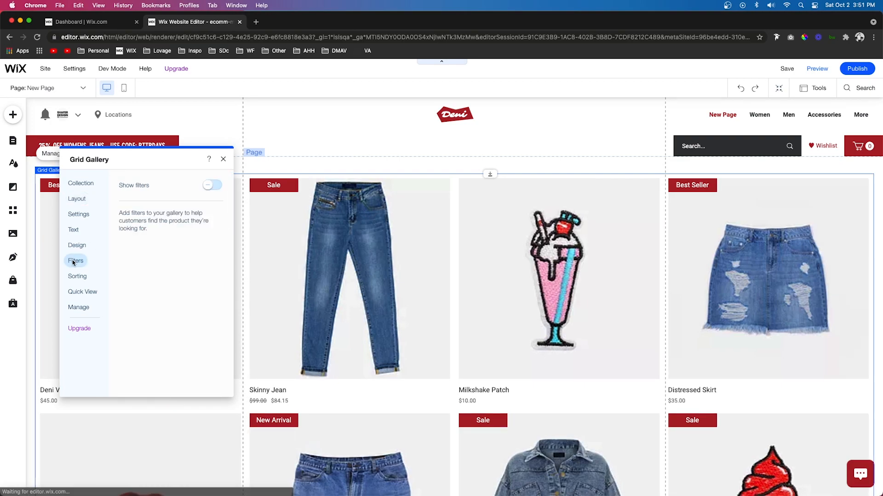
Turn on Show filters, adding a Collection, Price and Size sidebar beside the grid.
{"action": "left_click", "coordinate": [212, 185]}
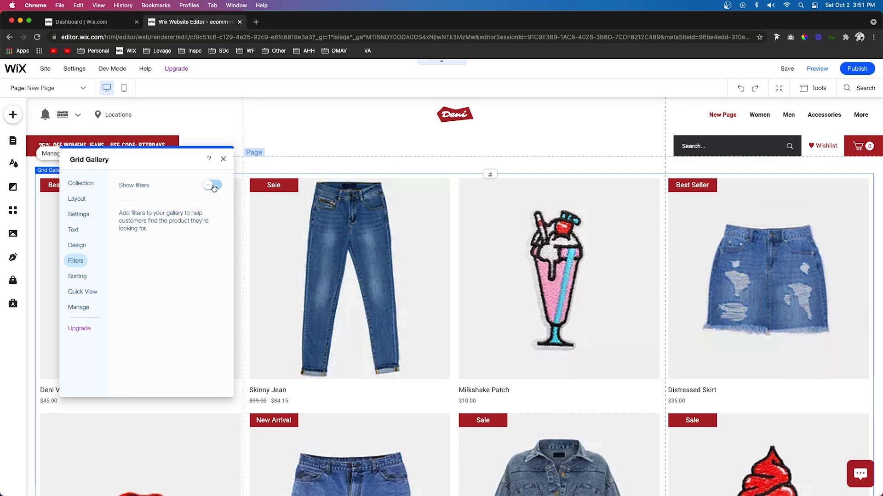
{"action": "left_click", "coordinate": [212, 185]}
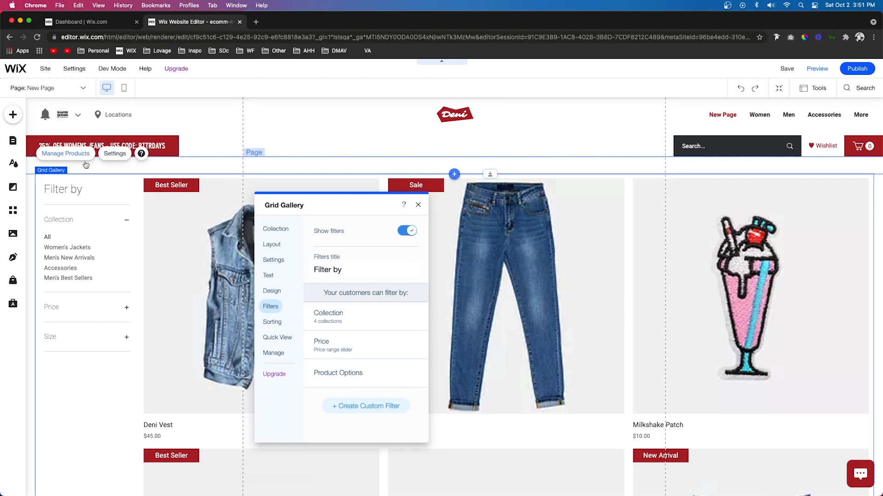
{"action": "mouse_move", "coordinate": [371, 321]}
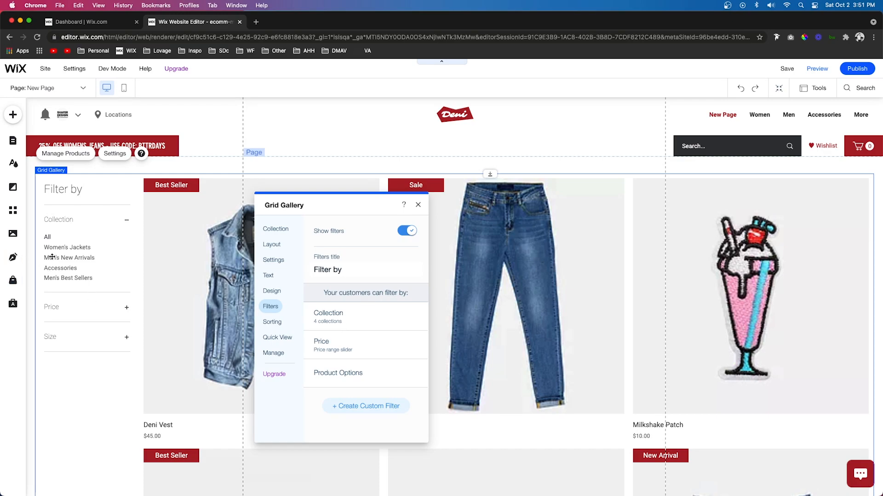
{"action": "mouse_move", "coordinate": [84, 252]}
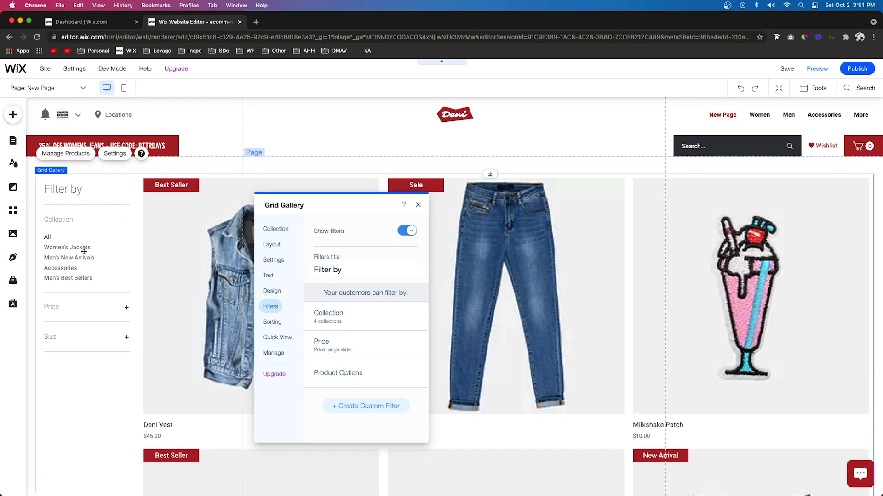
{"action": "mouse_move", "coordinate": [64, 278]}
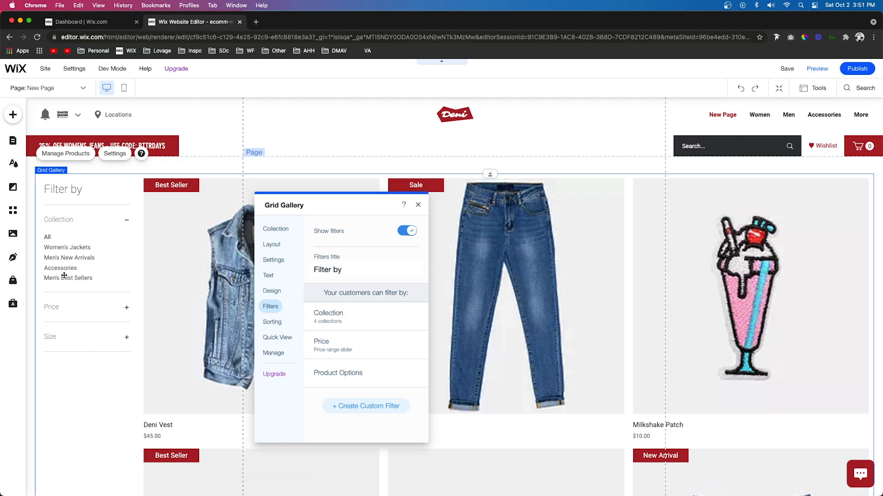
{"action": "mouse_move", "coordinate": [303, 312]}
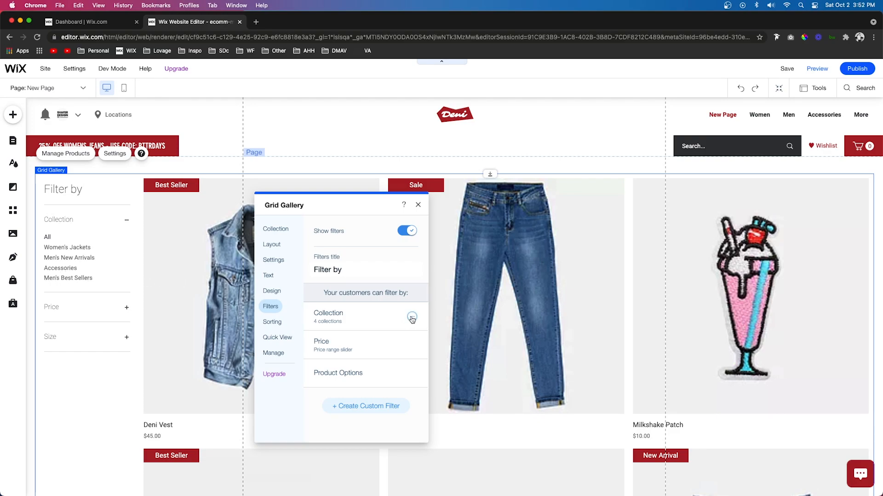
Edit the Collection filter to tick Women's Shorts and untick All Women.
{"action": "left_click", "coordinate": [412, 317]}
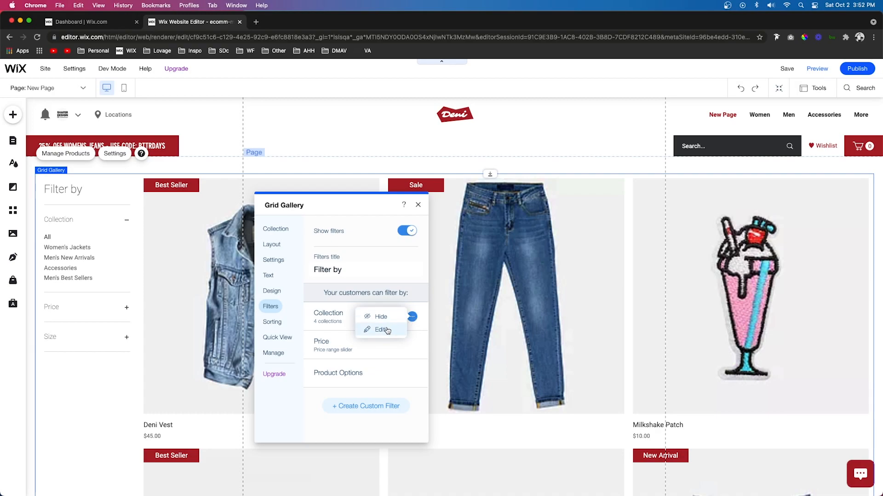
{"action": "left_click", "coordinate": [381, 330]}
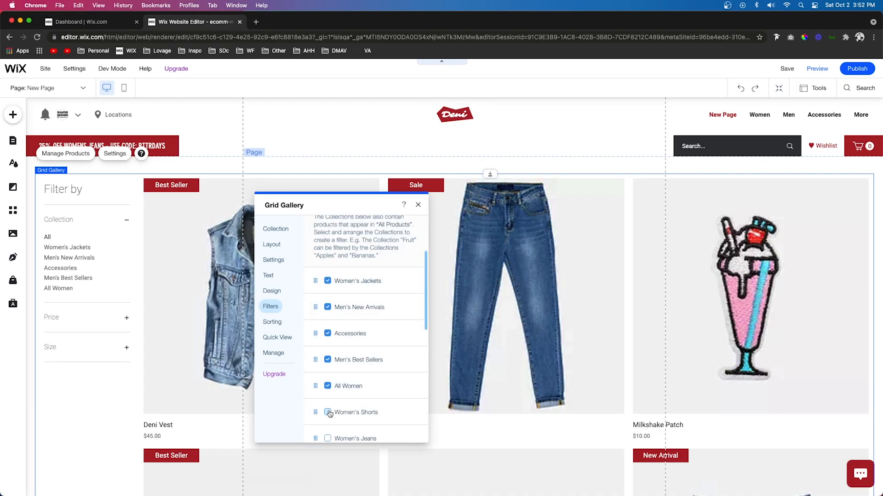
{"action": "left_click", "coordinate": [327, 412]}
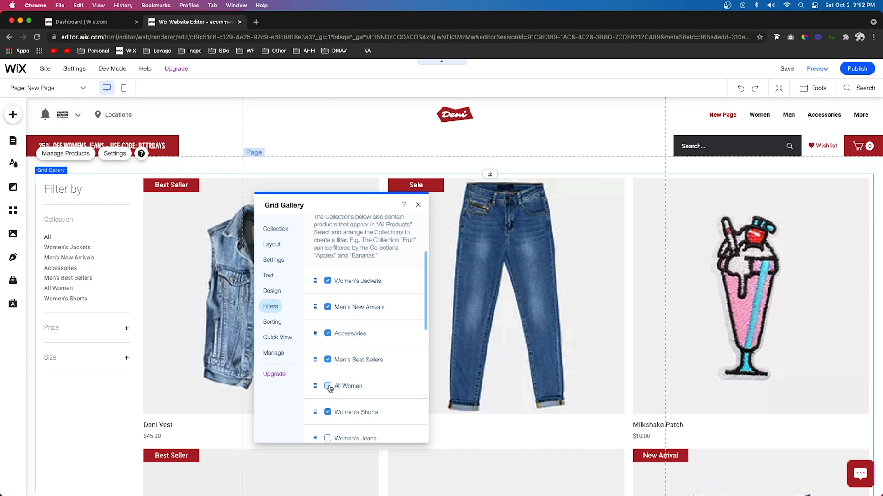
{"action": "left_click", "coordinate": [327, 386]}
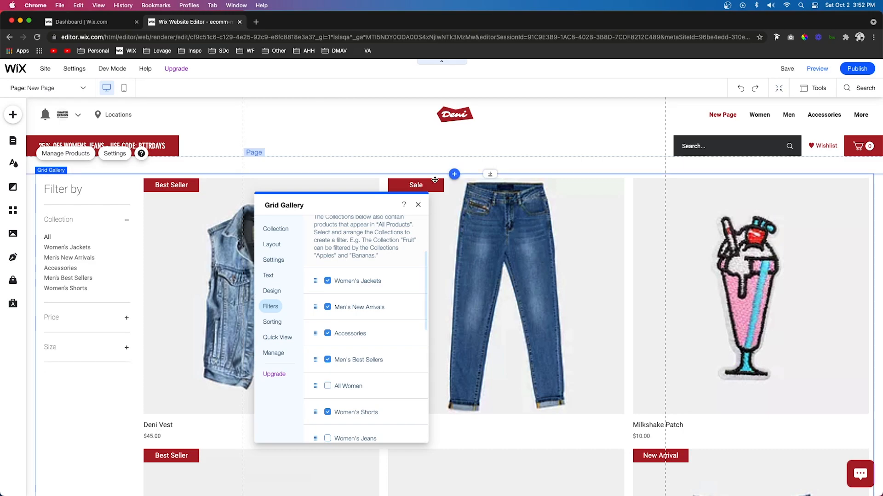
{"action": "left_click", "coordinate": [418, 205]}
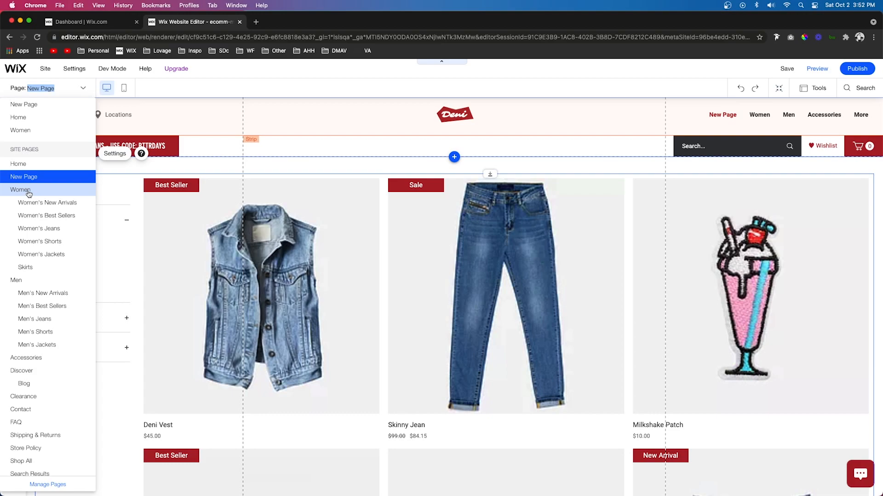
{"action": "mouse_move", "coordinate": [56, 216]}
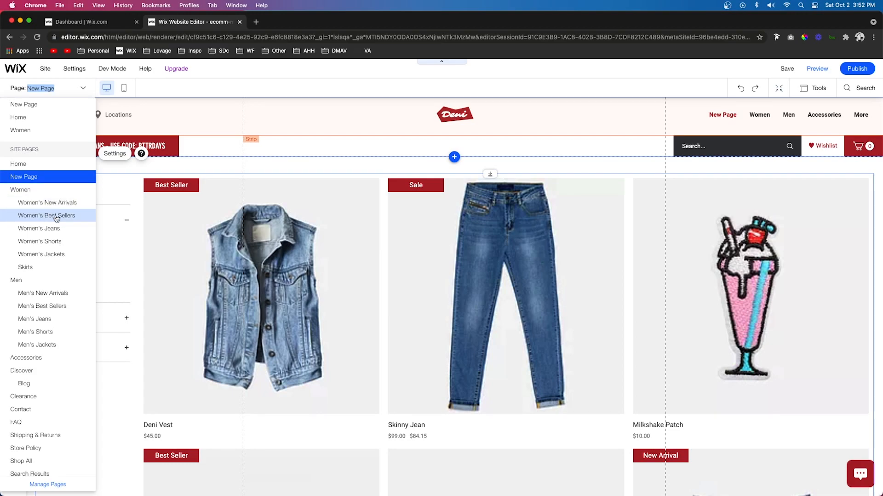
{"action": "mouse_move", "coordinate": [36, 244]}
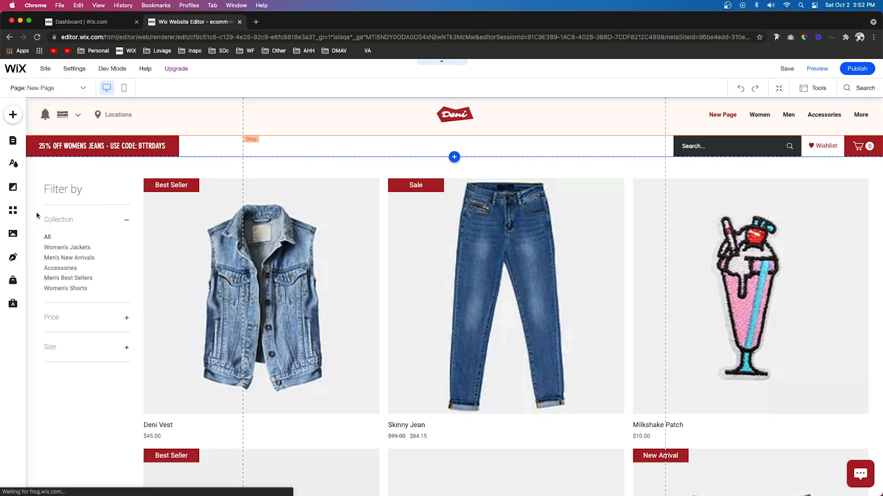
Preview the store and scroll down past Straight Leg Shorts, Fitted Jacket and Deni Cap.
{"action": "left_click", "coordinate": [817, 68]}
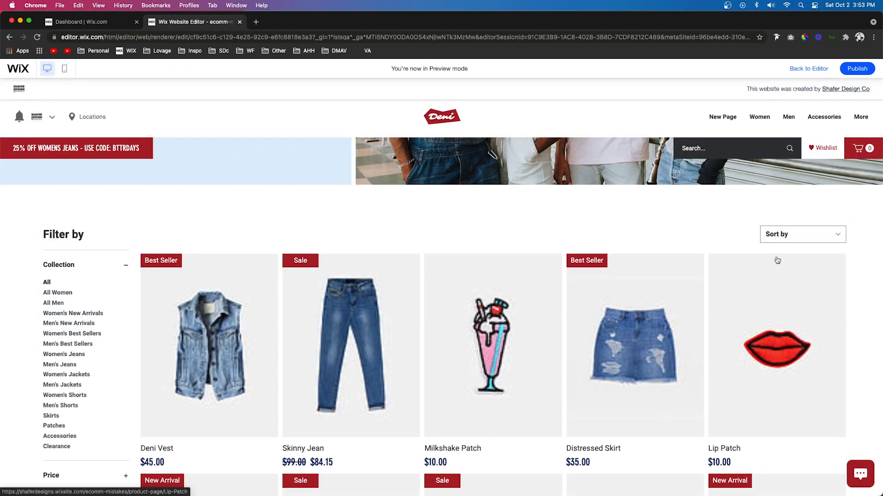
{"action": "scroll", "scroll_direction": "down", "scroll_amount": 3}
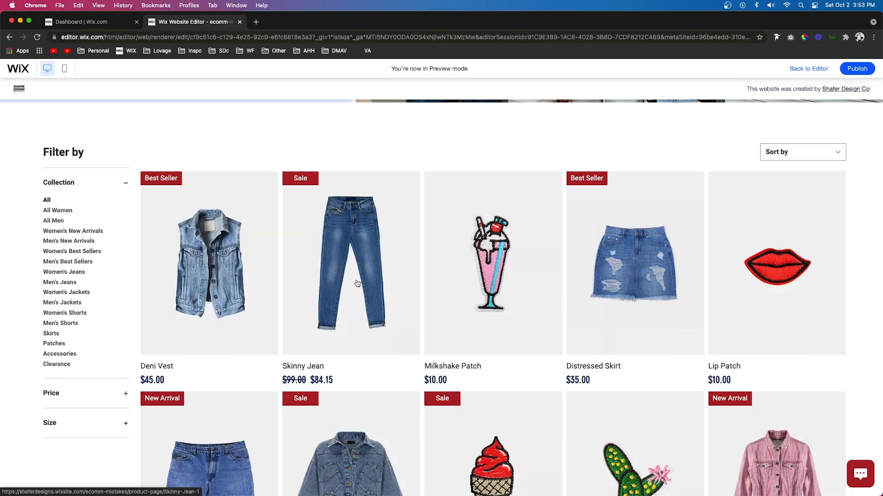
{"action": "scroll", "scroll_direction": "down", "scroll_amount": 3}
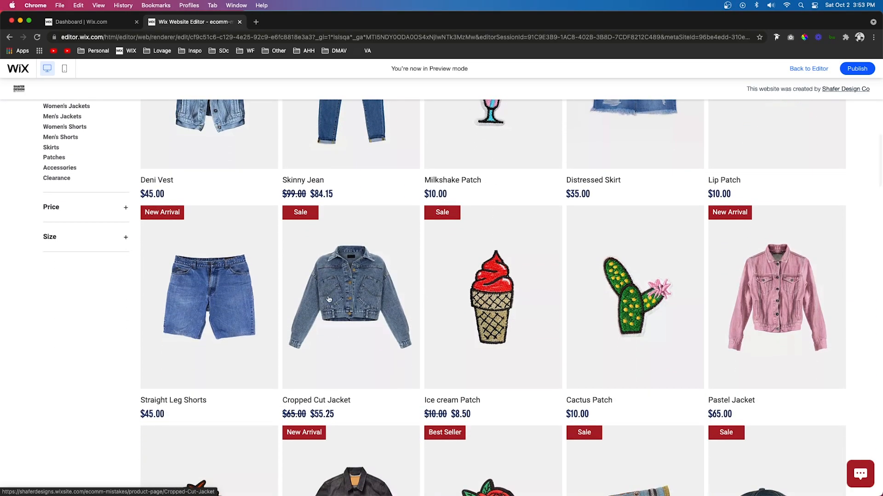
{"action": "scroll", "scroll_direction": "down", "scroll_amount": 3}
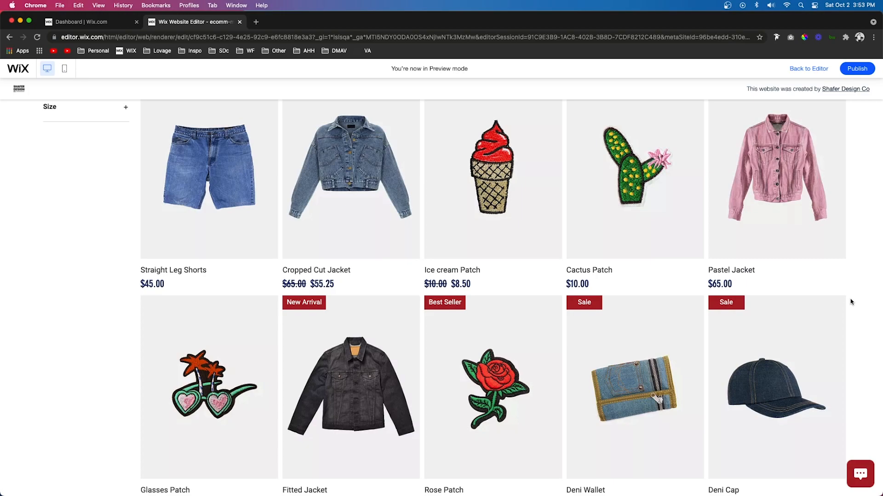
{"action": "mouse_move", "coordinate": [442, 112]}
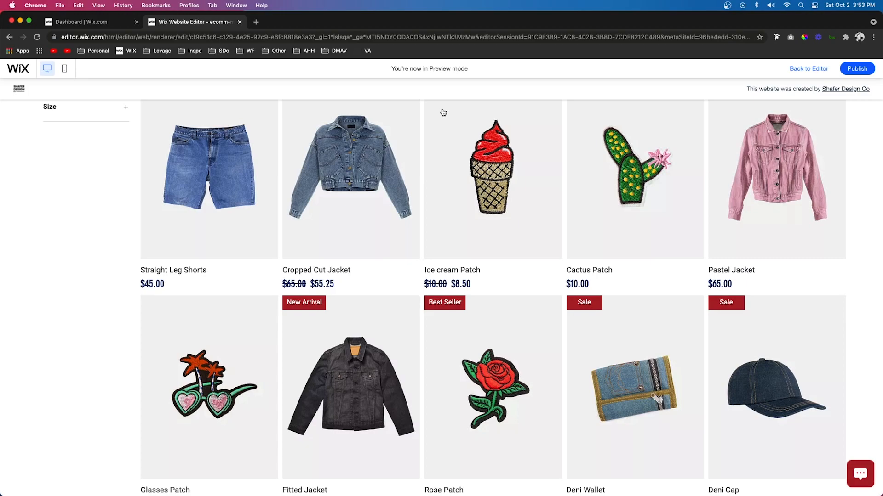
{"action": "mouse_move", "coordinate": [376, 149]}
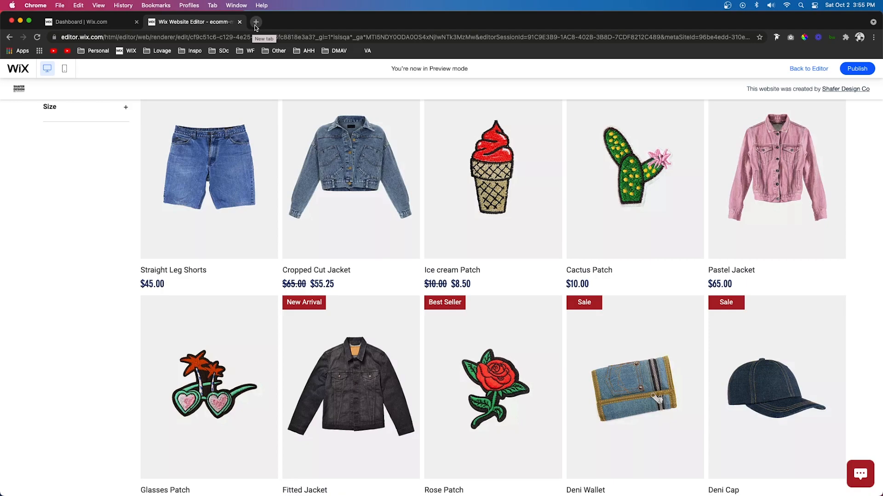
Browse Amazon search results for 'product lightbox' in a new tab, scrolling down and back up.
{"action": "left_click", "coordinate": [257, 21]}
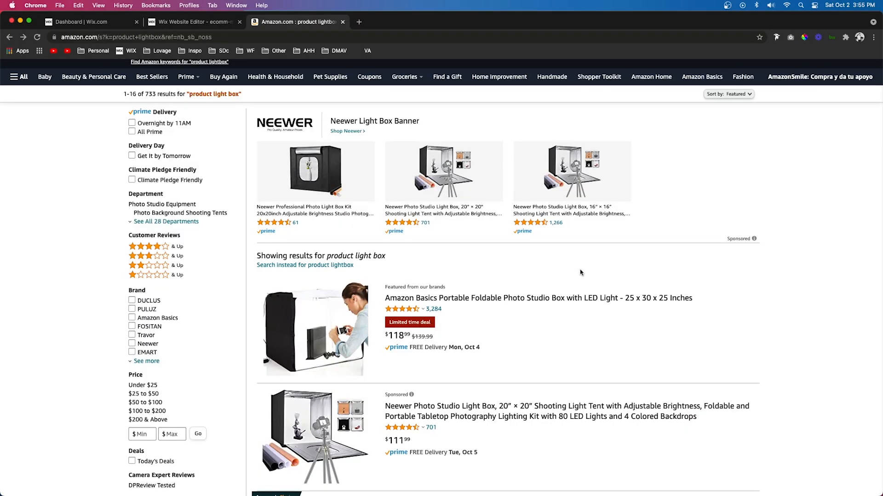
{"action": "scroll", "scroll_direction": "down", "scroll_amount": 3}
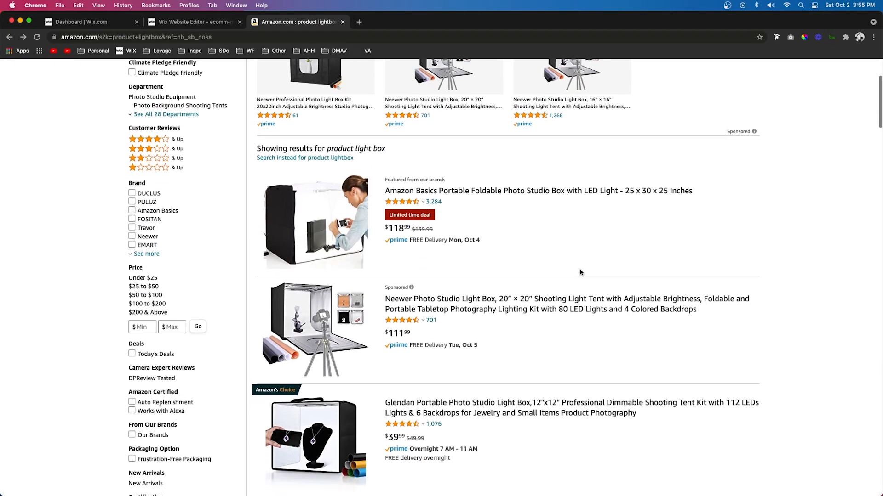
{"action": "scroll", "scroll_direction": "down", "scroll_amount": 3}
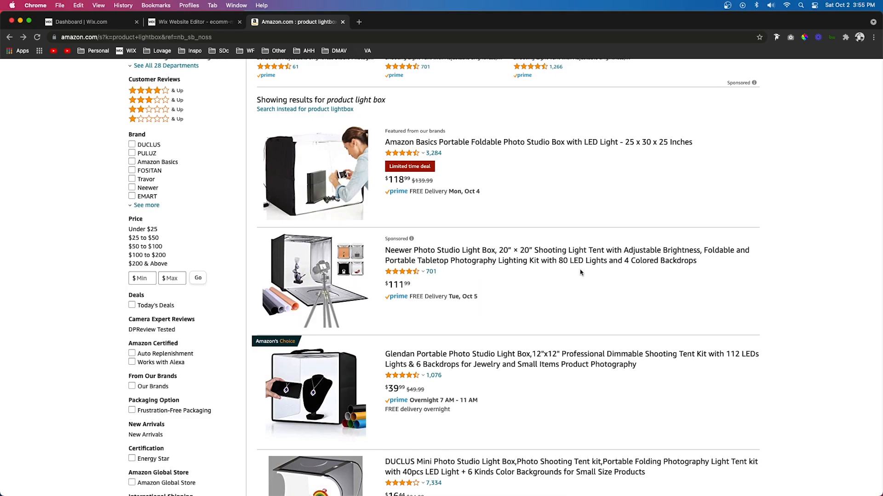
{"action": "mouse_move", "coordinate": [548, 278]}
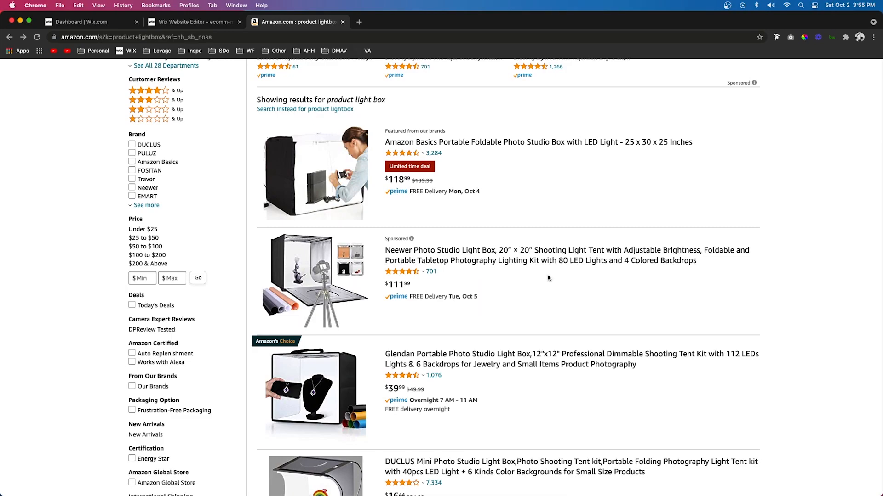
{"action": "scroll", "scroll_direction": "down", "scroll_amount": 3}
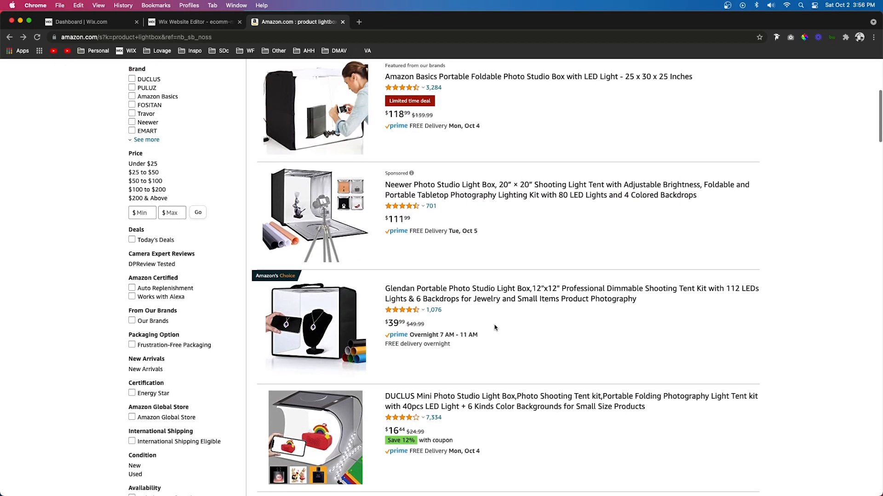
{"action": "scroll", "scroll_direction": "down", "scroll_amount": 3}
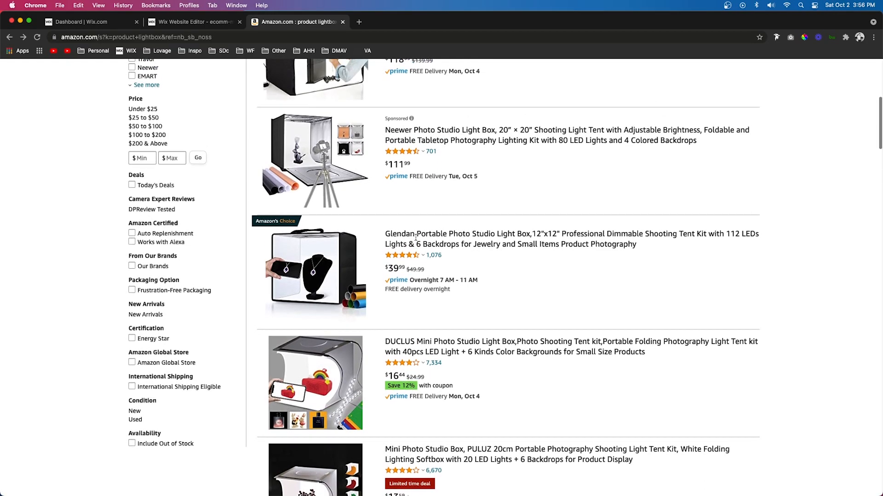
{"action": "scroll", "scroll_direction": "up", "scroll_amount": 3}
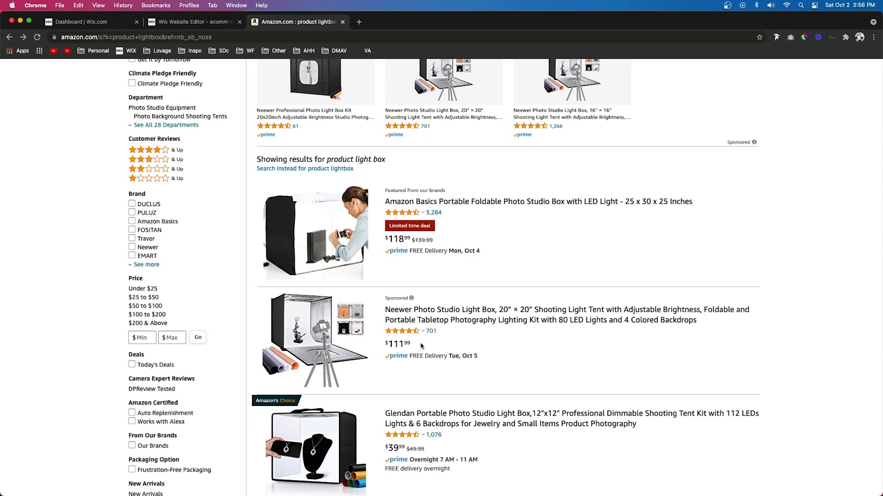
{"action": "scroll", "scroll_direction": "up", "scroll_amount": 3}
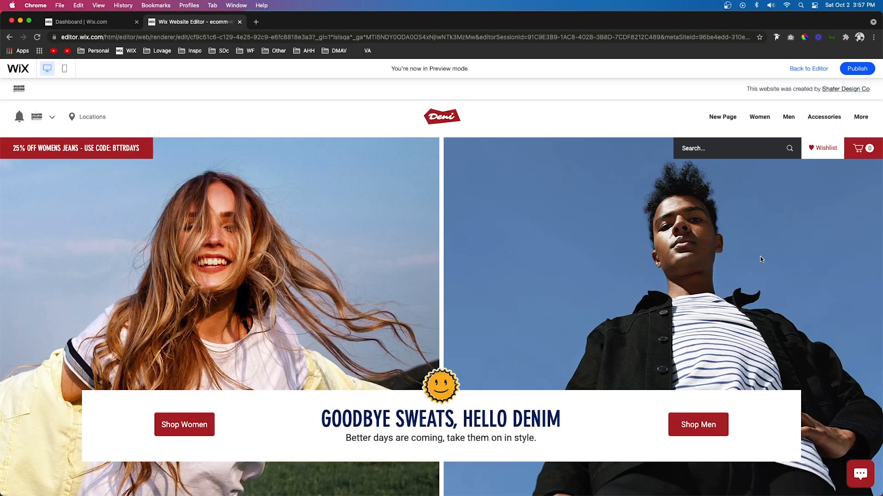
{"action": "mouse_move", "coordinate": [607, 335]}
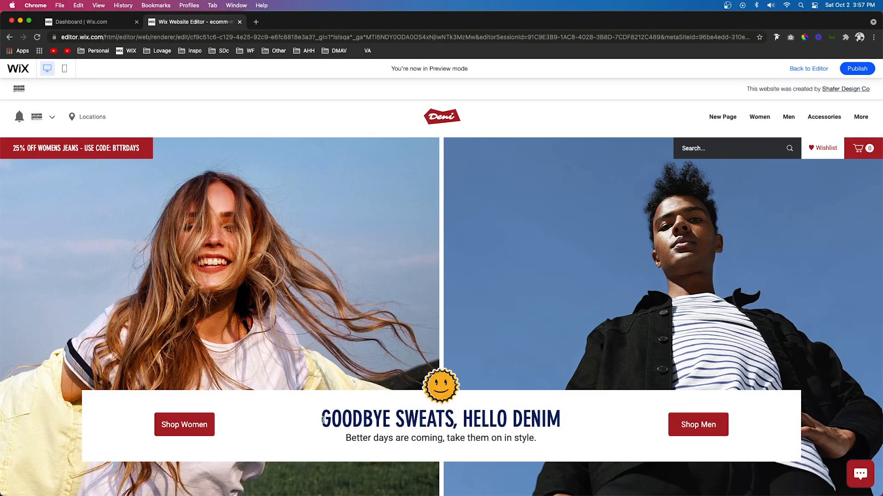
Highlight the opening words of the 'Goodbye Sweats, Hello Denim' homepage headline in the preview.
{"action": "left_click_drag", "start_coordinate": [320, 419], "coordinate": [471, 418]}
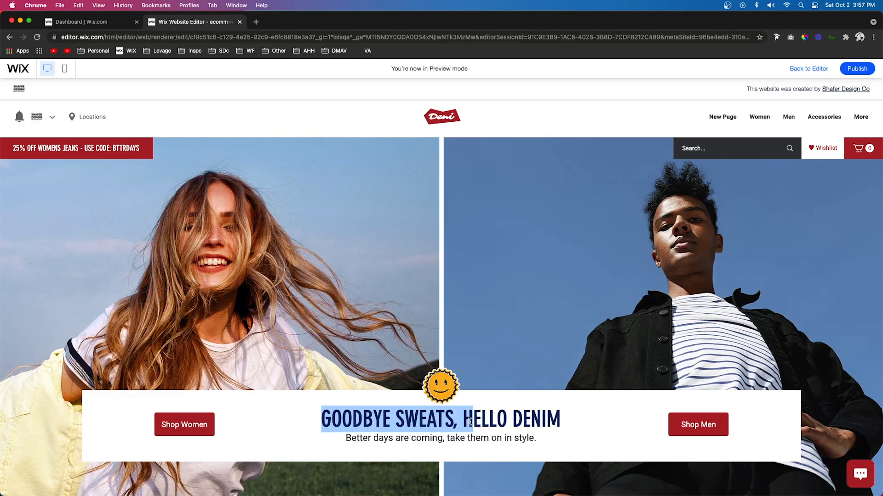